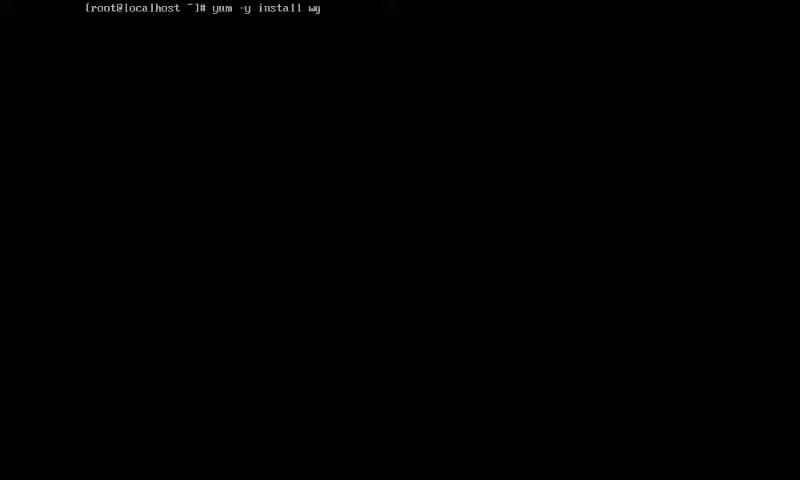
- Install wget with 'yum -y install wget' at the root prompt
type("et")
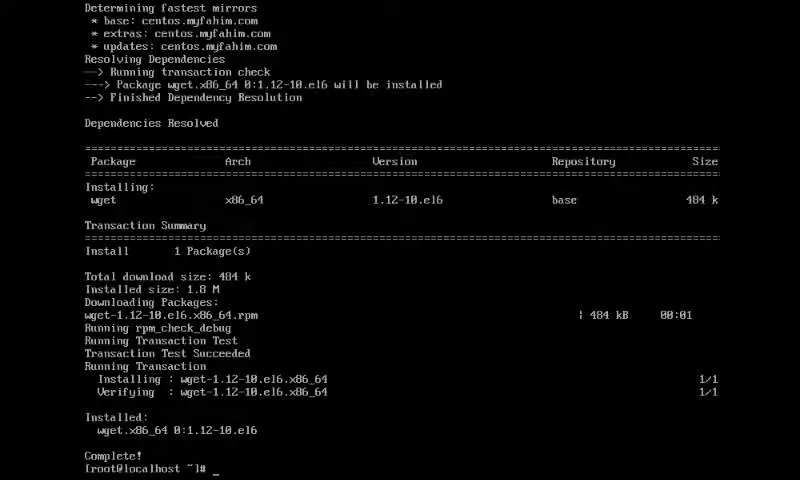
- Change the working directory to /usr/local/src
type("cd /")
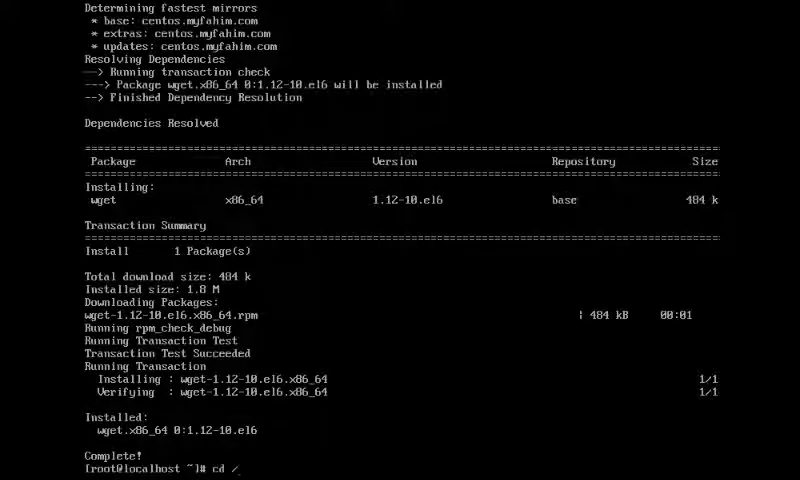
type("usr/local/")
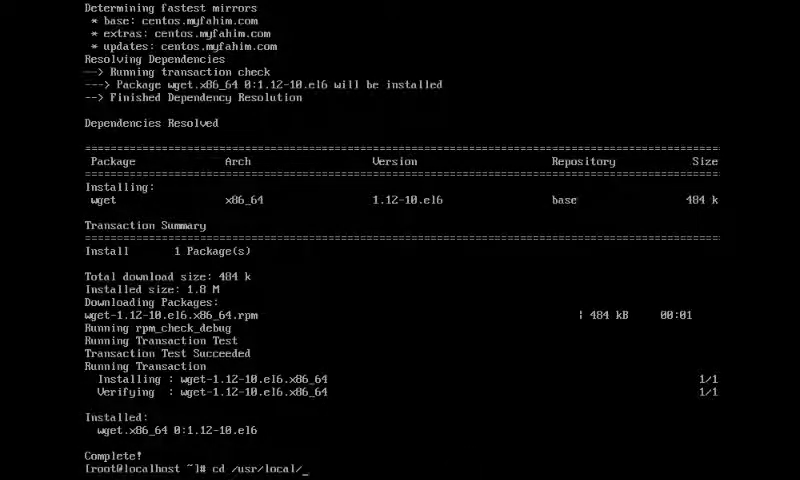
type("src/")
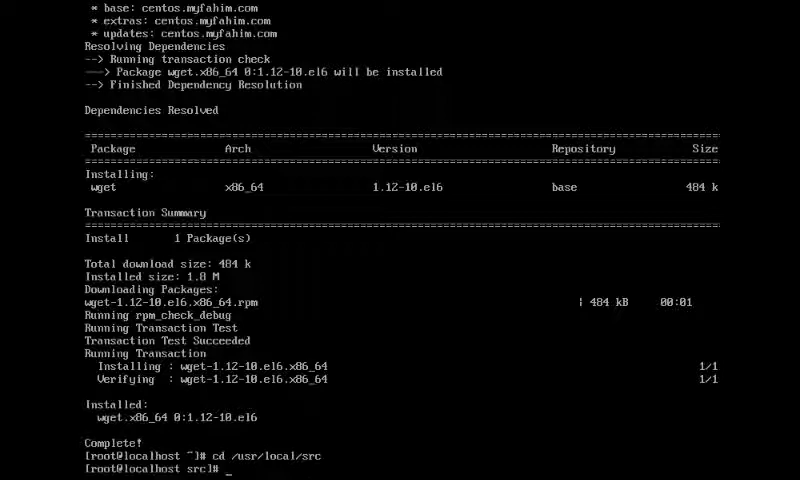
type("wget h")
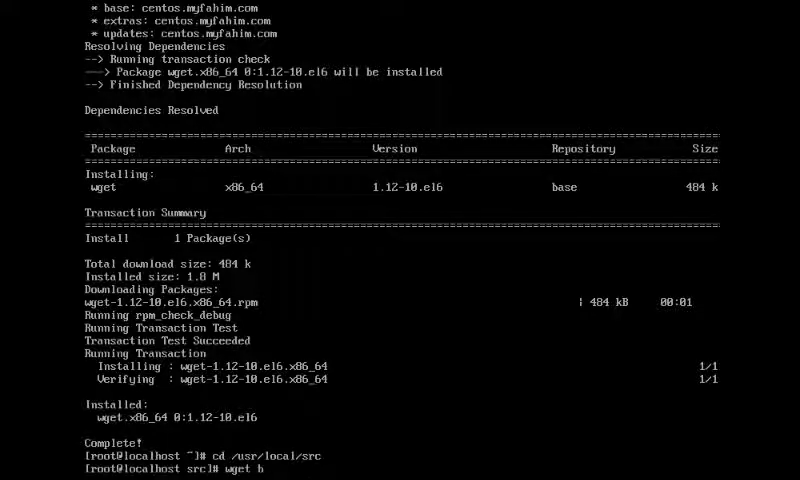
type("ttp")
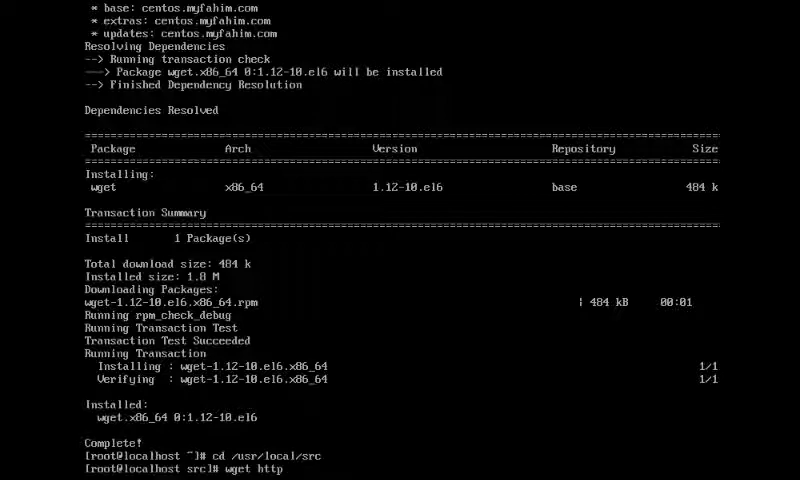
type("//")
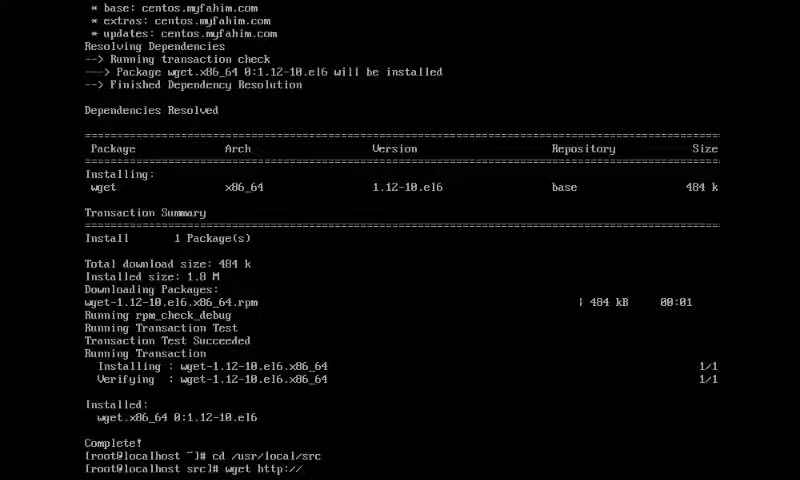
type("centos-webpanel.com/cwp-latest")
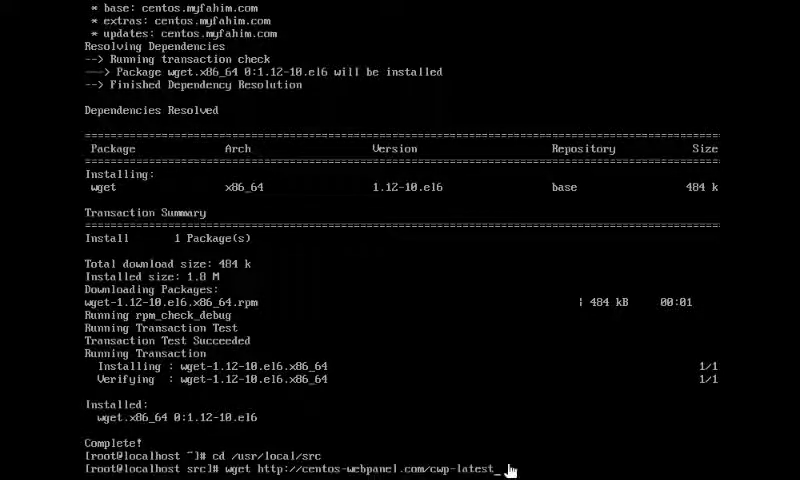
key("Return")
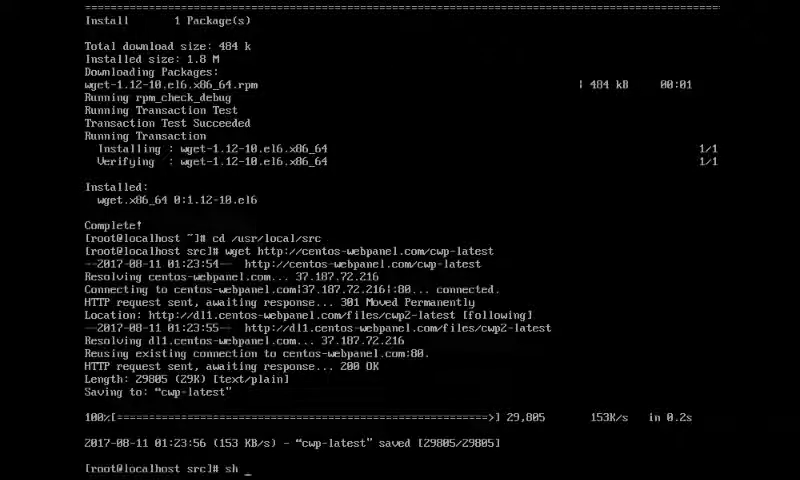
- Run 'sh cwp-latest' and let the installer finish to its login details and reboot notice
type("cw")
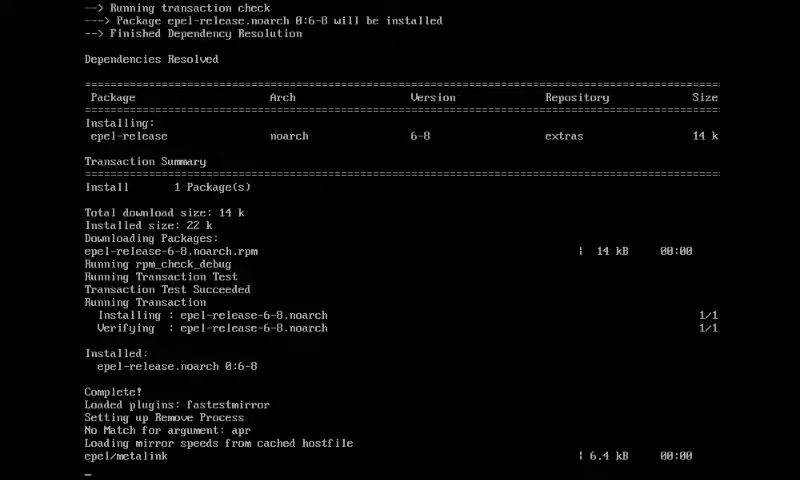
scroll("down", 3)
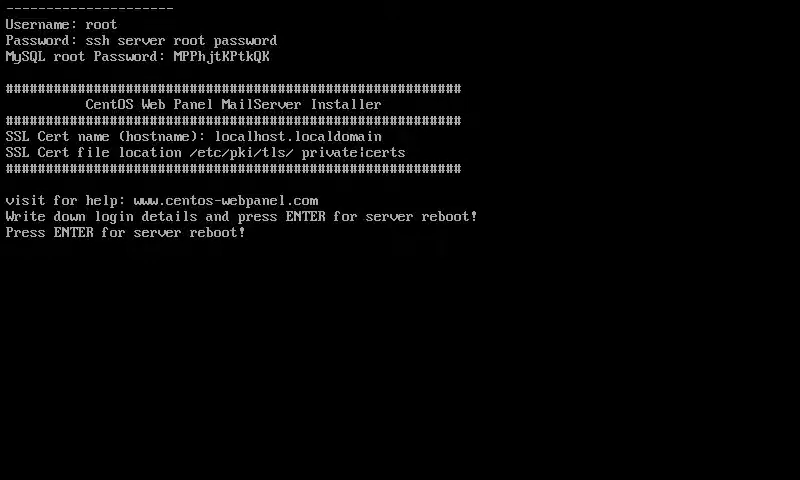
- Confirm the reboot and log back in as root to the CWP welcome banner
key("enter")
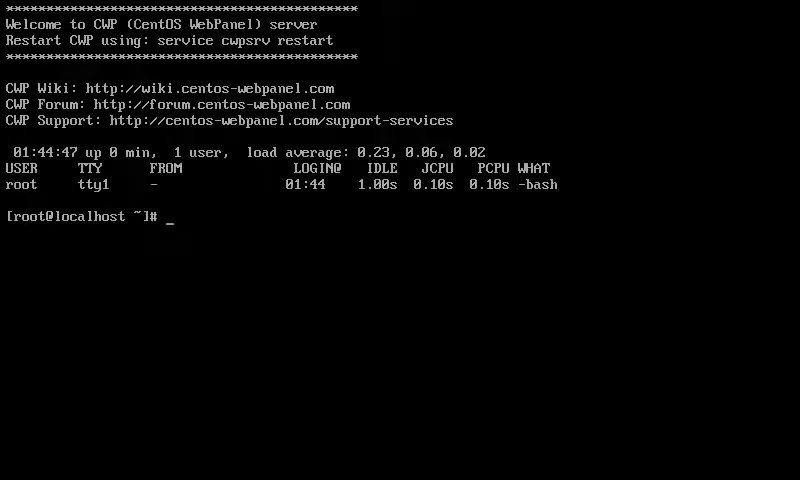
- Find the server IP with ifconfig and browse to 192.168.1.1 on port 2030 in Chrome
type("ifconfig")
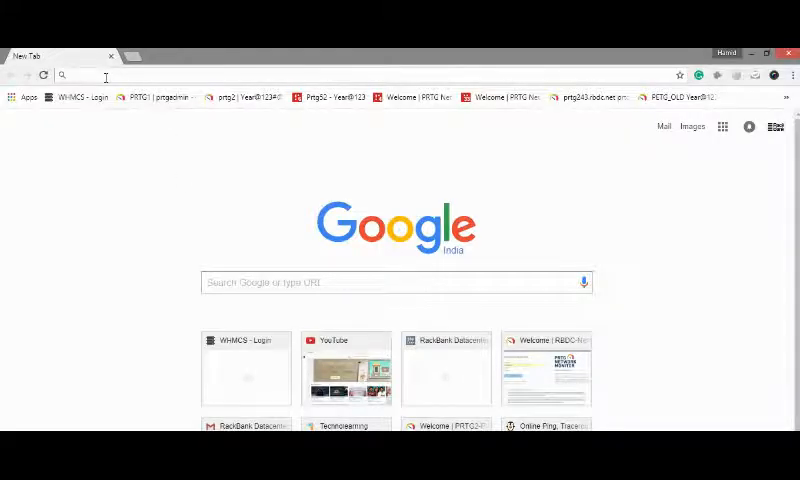
type("192.168.1.150.128:2030/login/index.php")
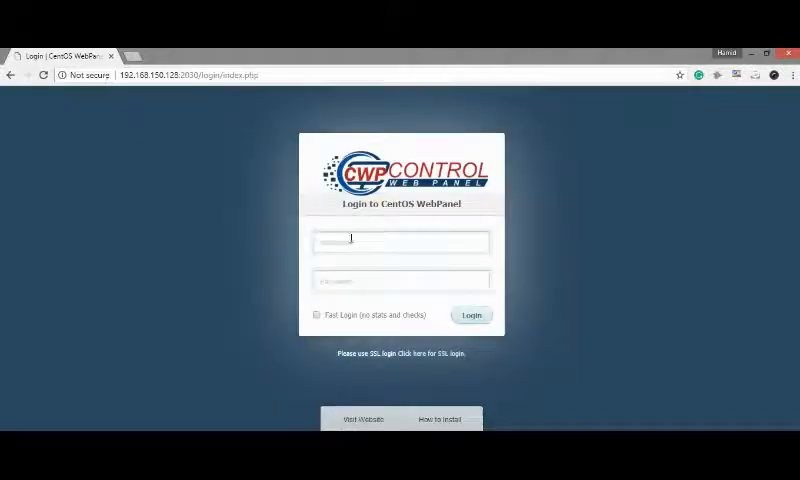
- Log in to CentOS Web Panel as root with the root password
type("root")
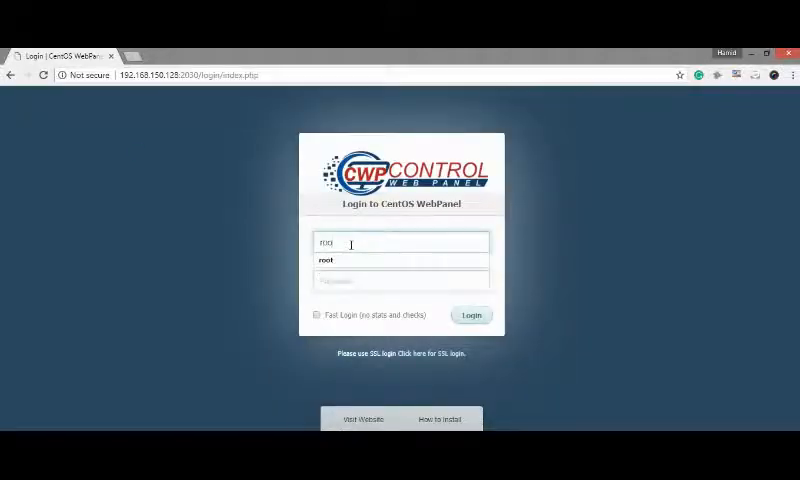
left_click(400, 244)
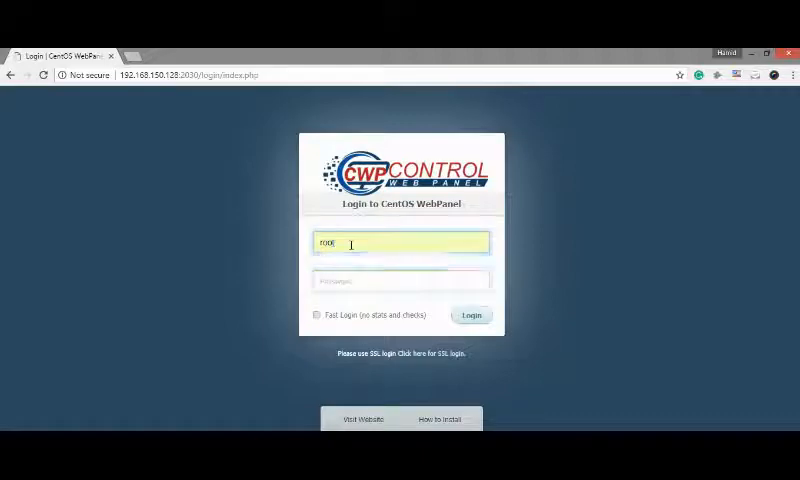
left_click(400, 280)
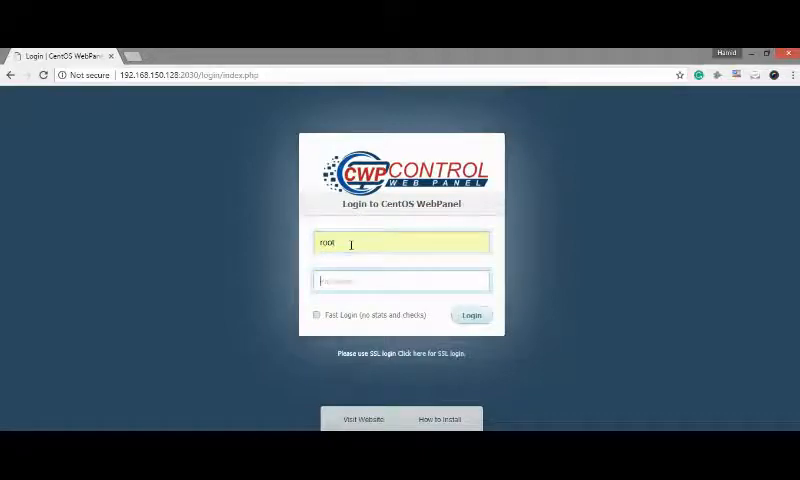
type("password")
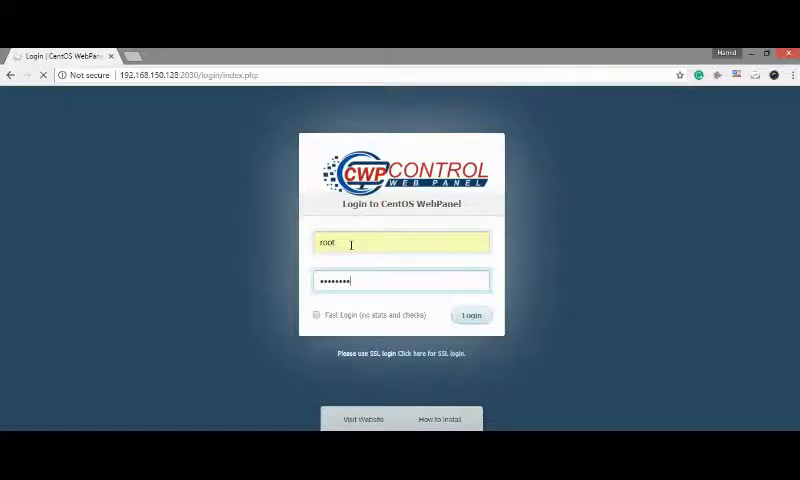
left_click(470, 316)
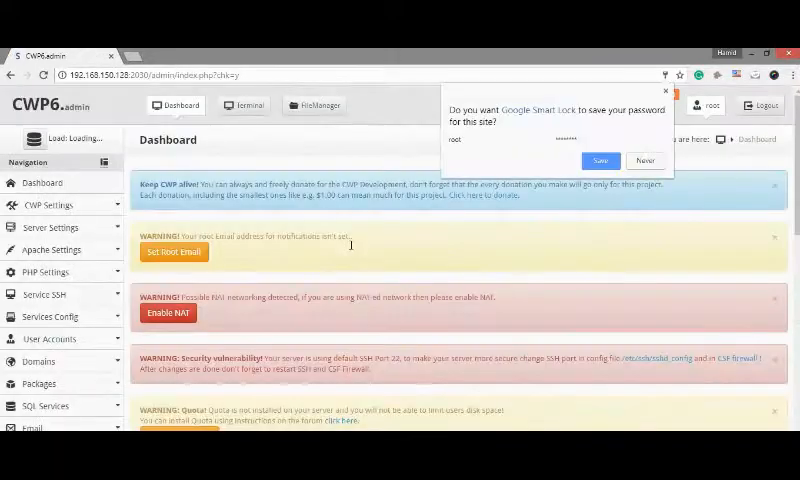
- Dismiss Chrome's save-password popup and scroll to the Disk Details and Services Status panels
left_click(644, 160)
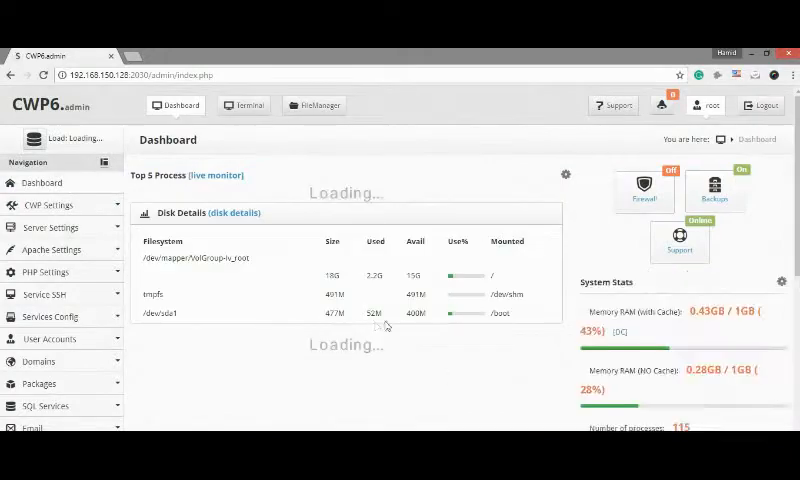
scroll("down", 3)
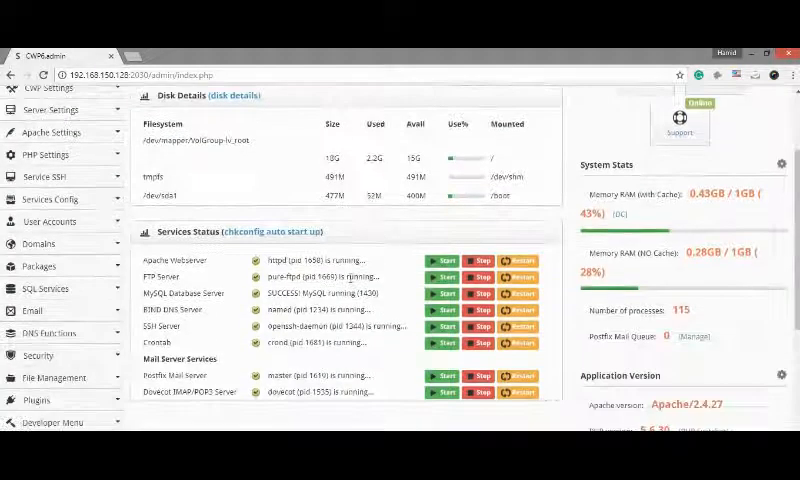